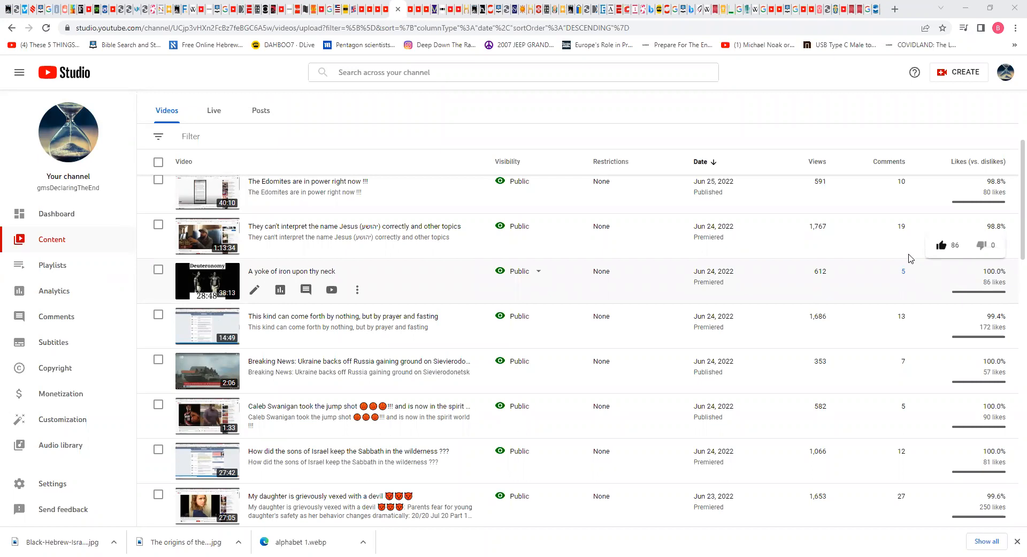
{"action": "mouse_move", "coordinate": [739, 118]}
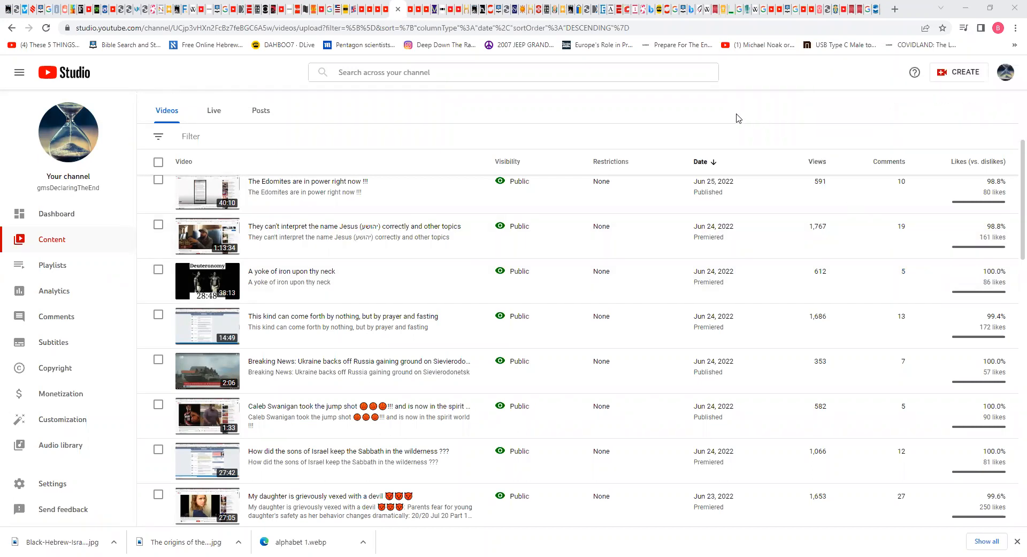
{"action": "mouse_move", "coordinate": [328, 505]}
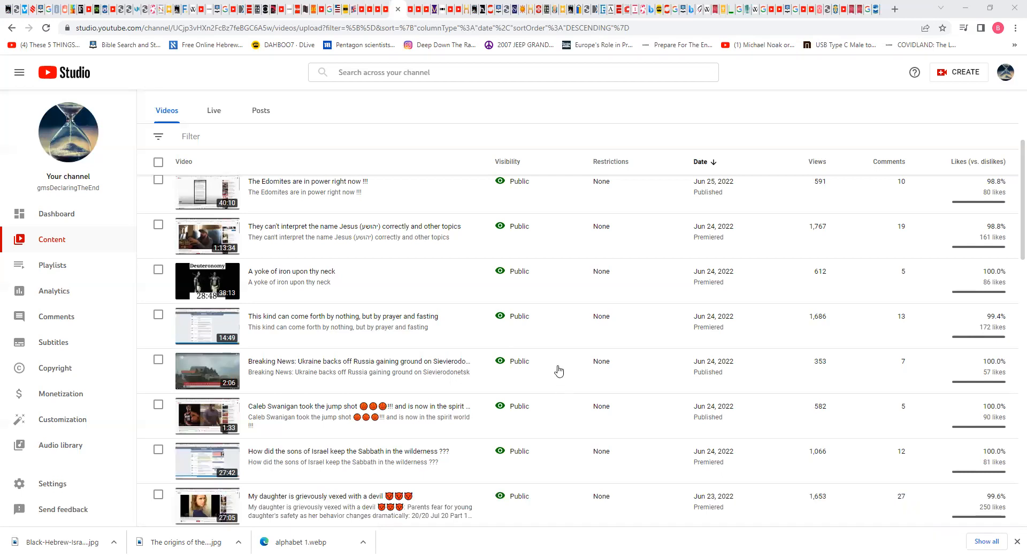
{"action": "mouse_move", "coordinate": [512, 58]}
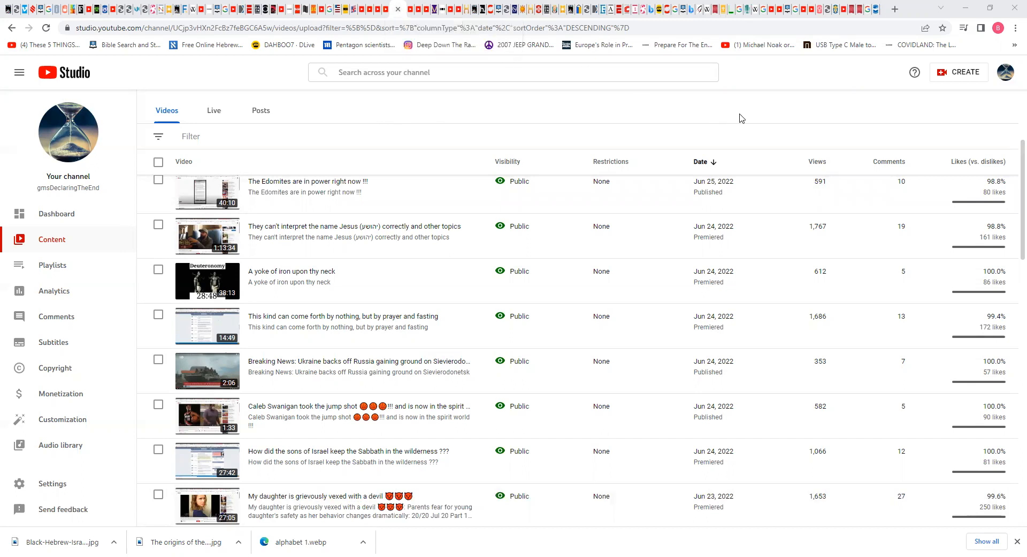
{"action": "mouse_move", "coordinate": [720, 121]}
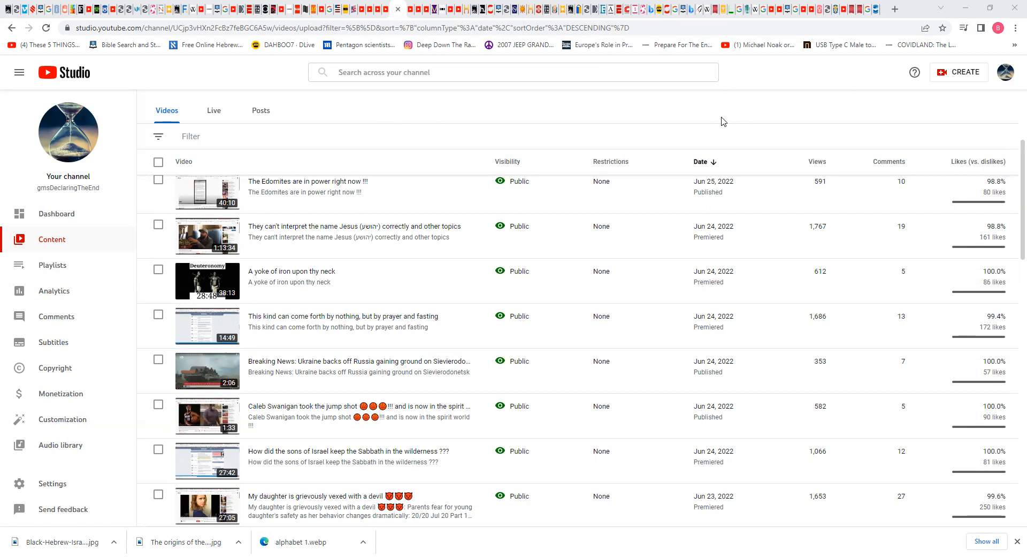
{"action": "mouse_move", "coordinate": [719, 119]}
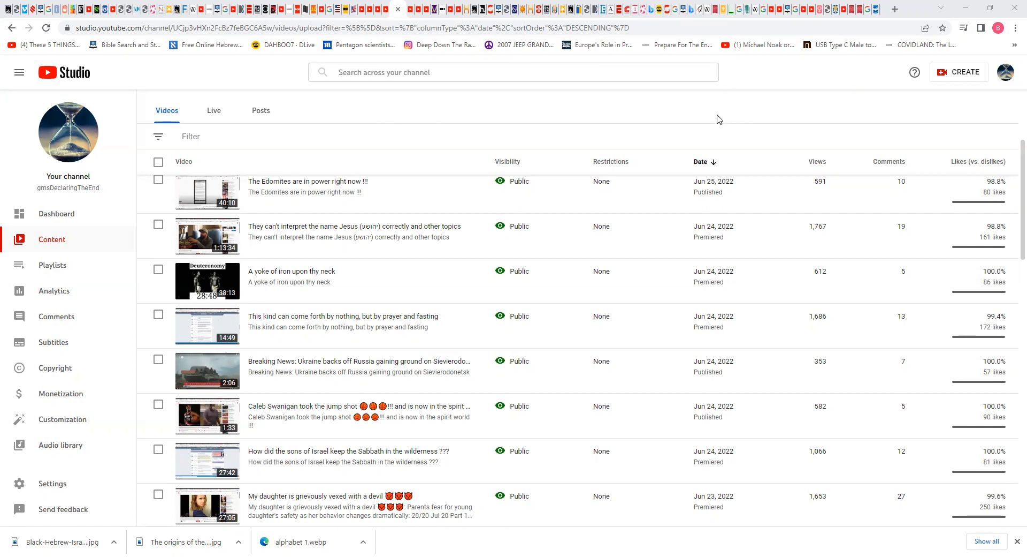
{"action": "mouse_move", "coordinate": [724, 121]}
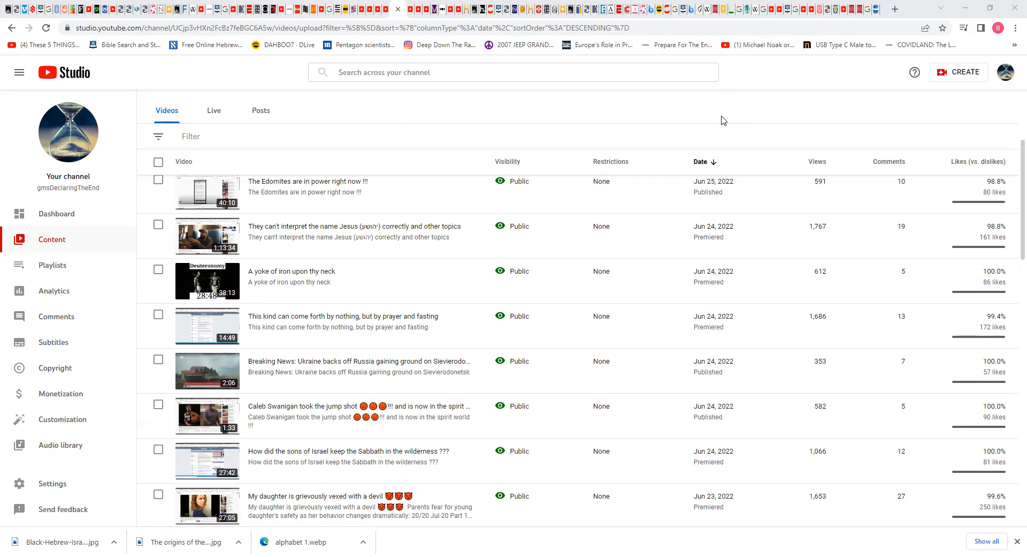
{"action": "mouse_move", "coordinate": [724, 119]}
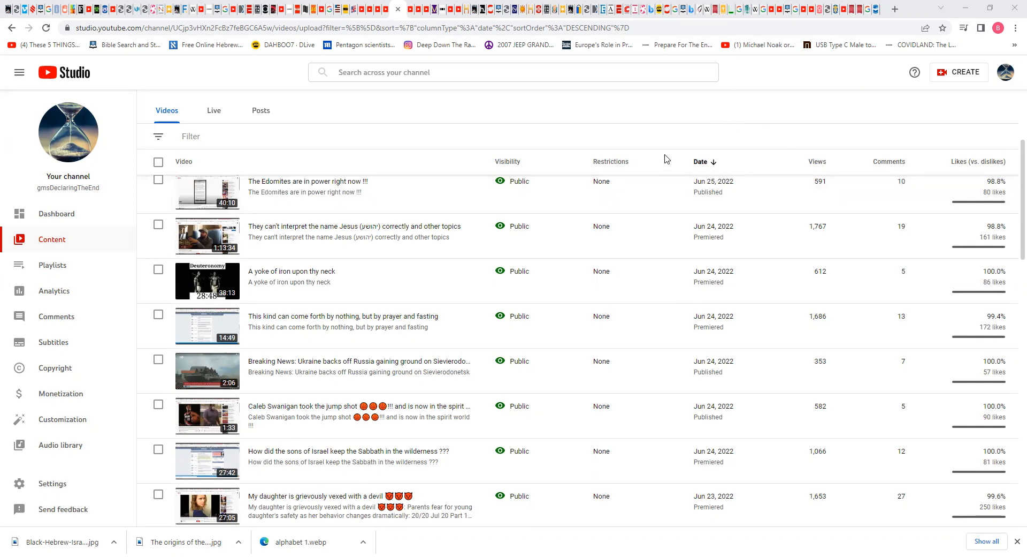
{"action": "mouse_move", "coordinate": [670, 111]}
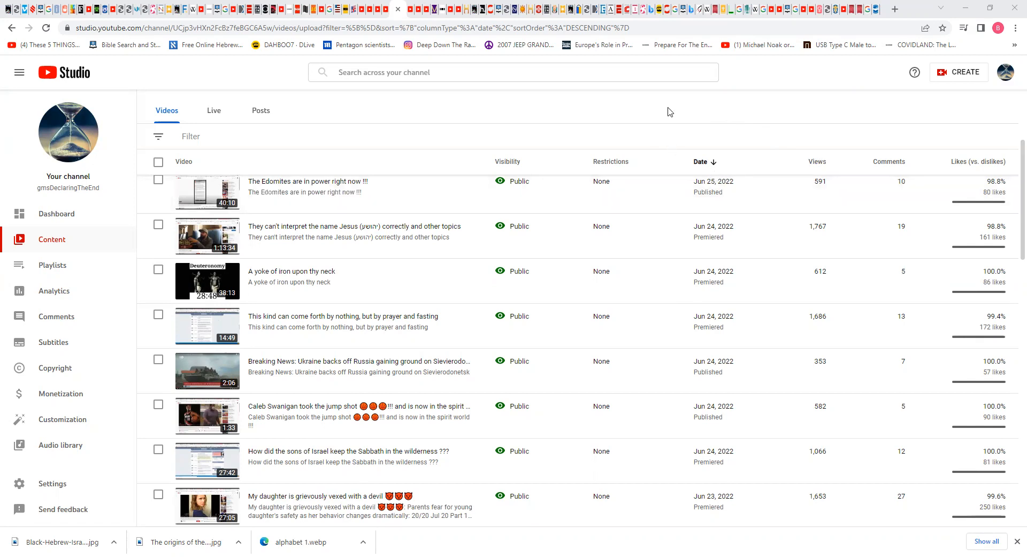
{"action": "mouse_move", "coordinate": [694, 114]}
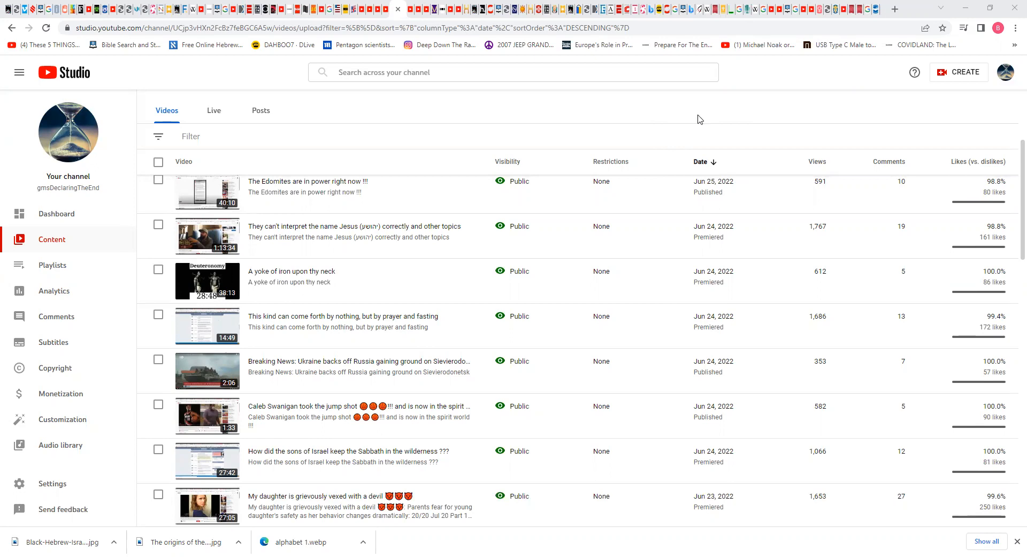
{"action": "mouse_move", "coordinate": [480, 125]}
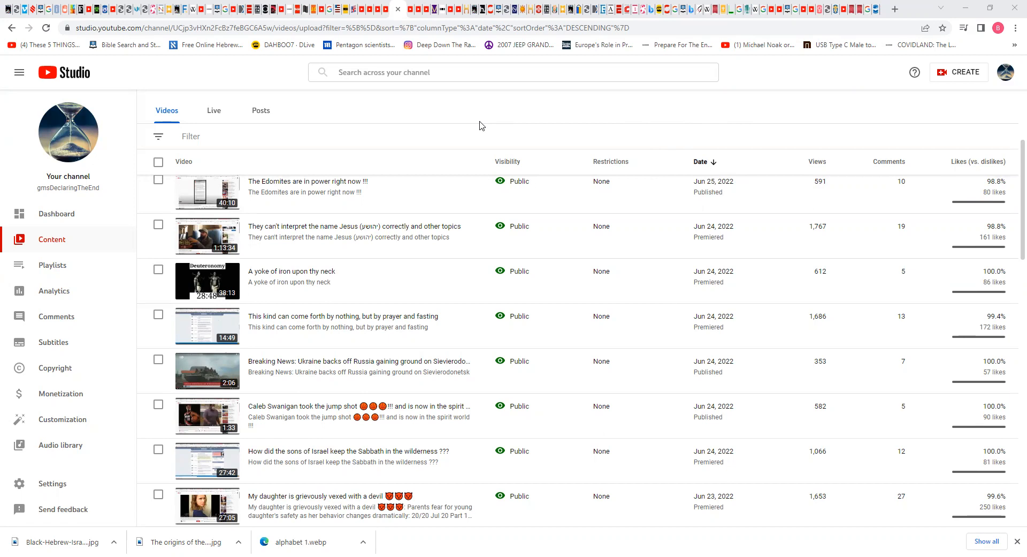
{"action": "mouse_move", "coordinate": [694, 142]}
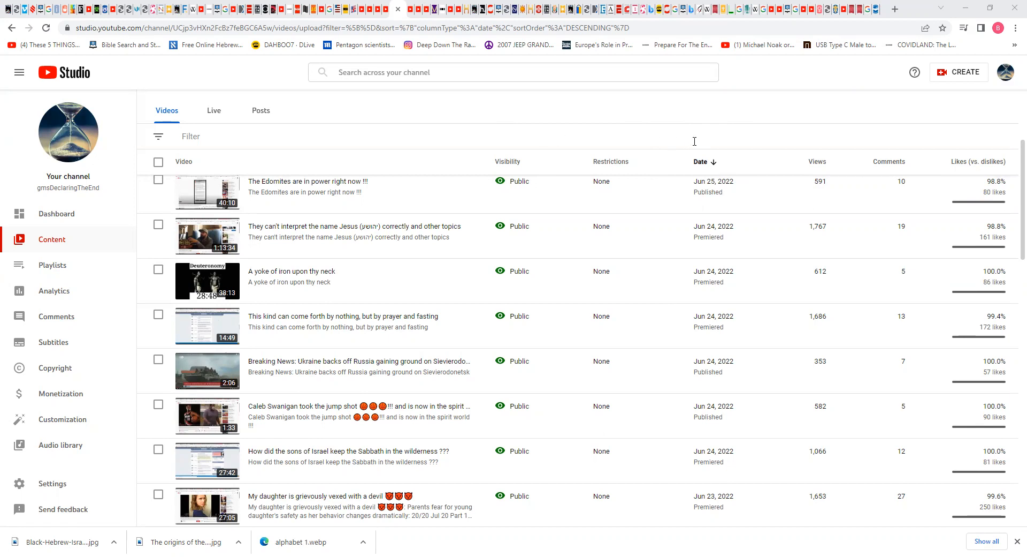
{"action": "mouse_move", "coordinate": [688, 137]}
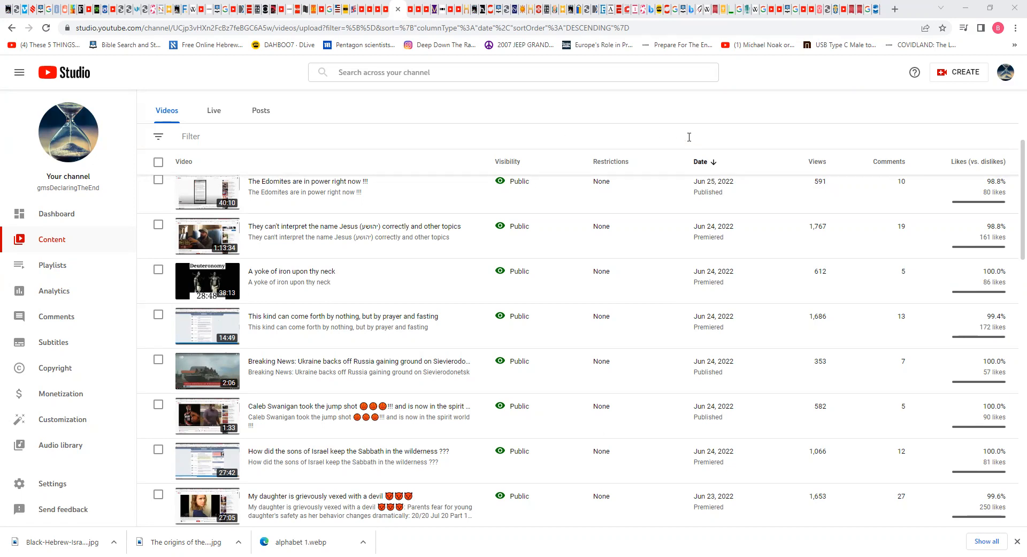